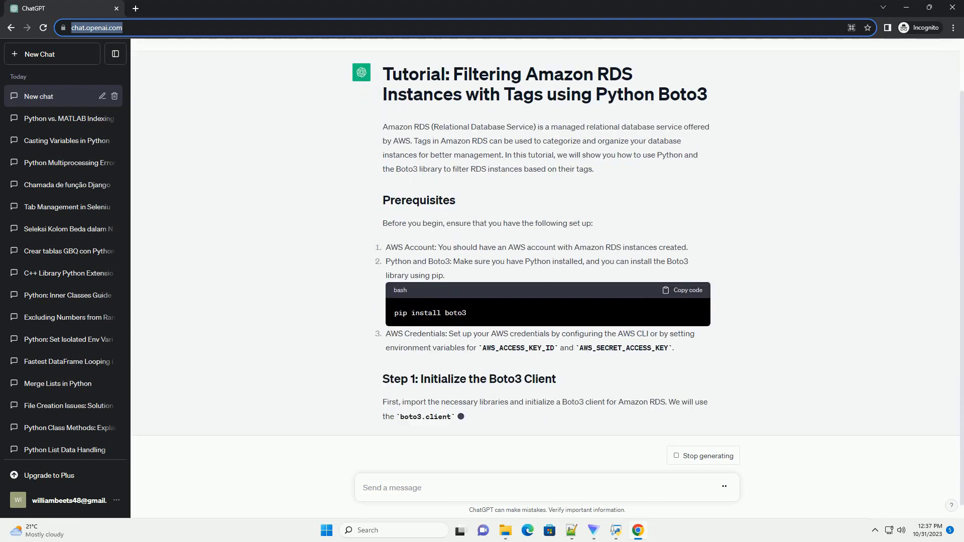
{"action": "scroll", "scroll_direction": "down", "scroll_amount": 3}
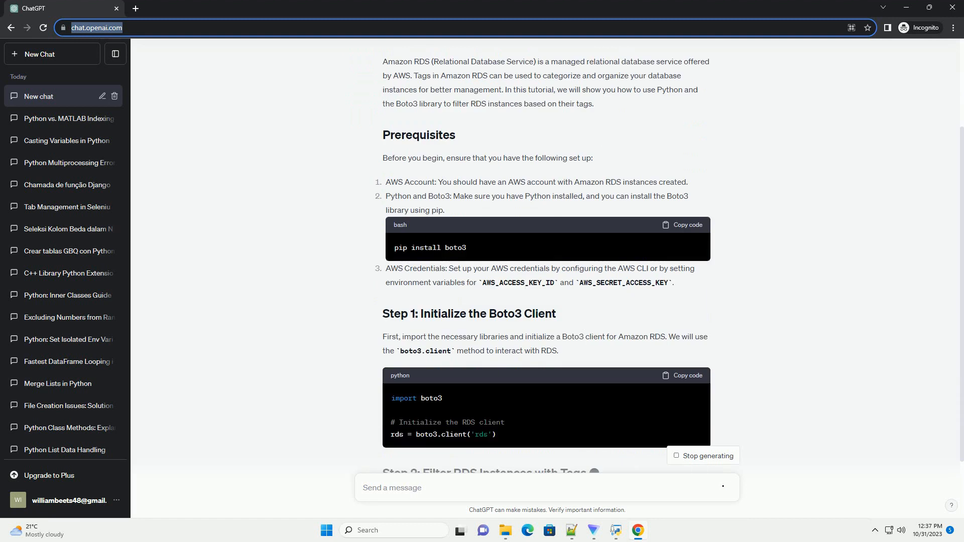
{"action": "scroll", "scroll_direction": "down", "scroll_amount": 3}
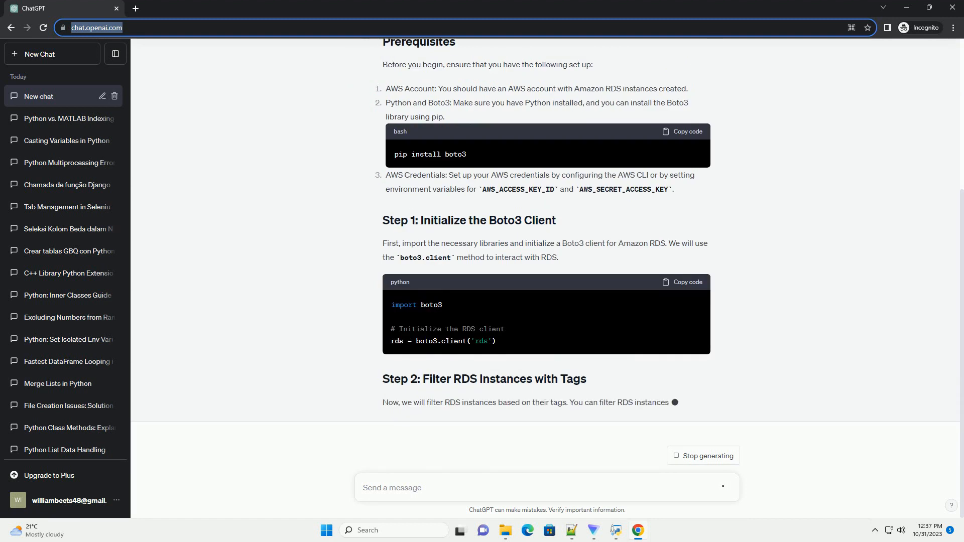
{"action": "scroll", "scroll_direction": "down", "scroll_amount": 3}
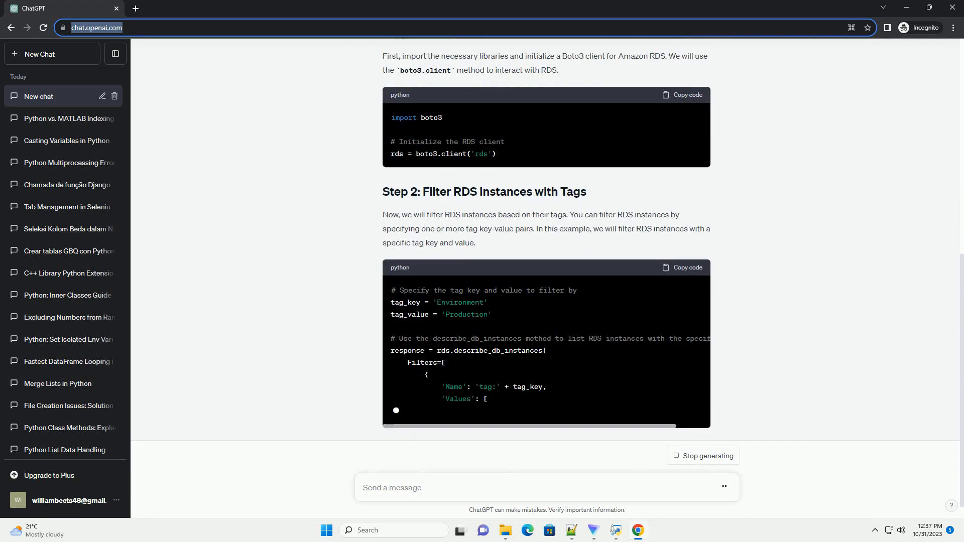
{"action": "scroll", "scroll_direction": "down", "scroll_amount": 3}
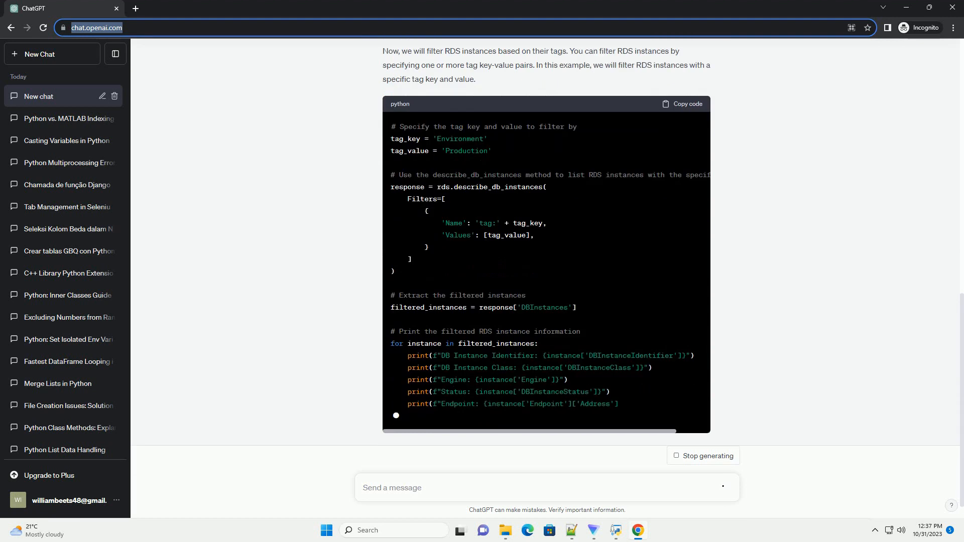
{"action": "scroll", "scroll_direction": "down", "scroll_amount": 3}
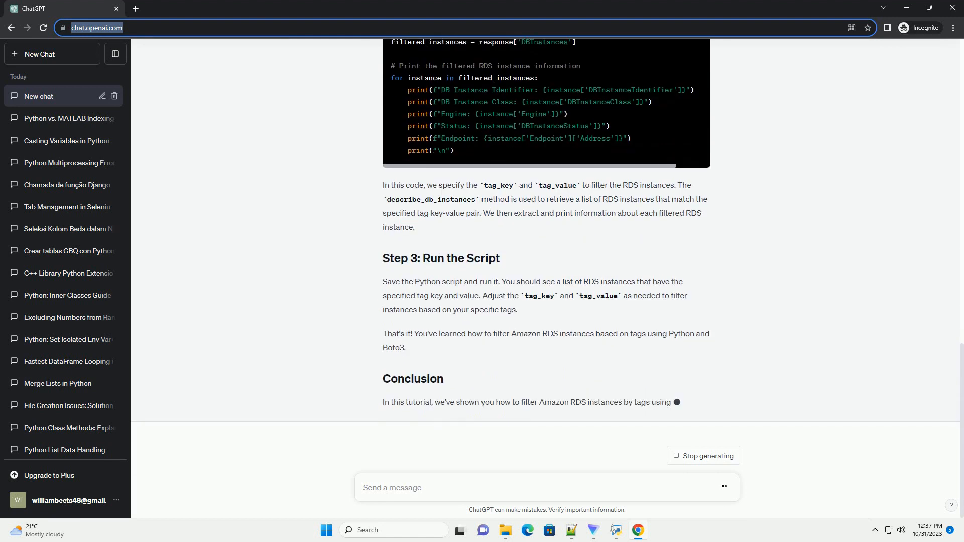
{"action": "scroll", "scroll_direction": "down", "scroll_amount": 3}
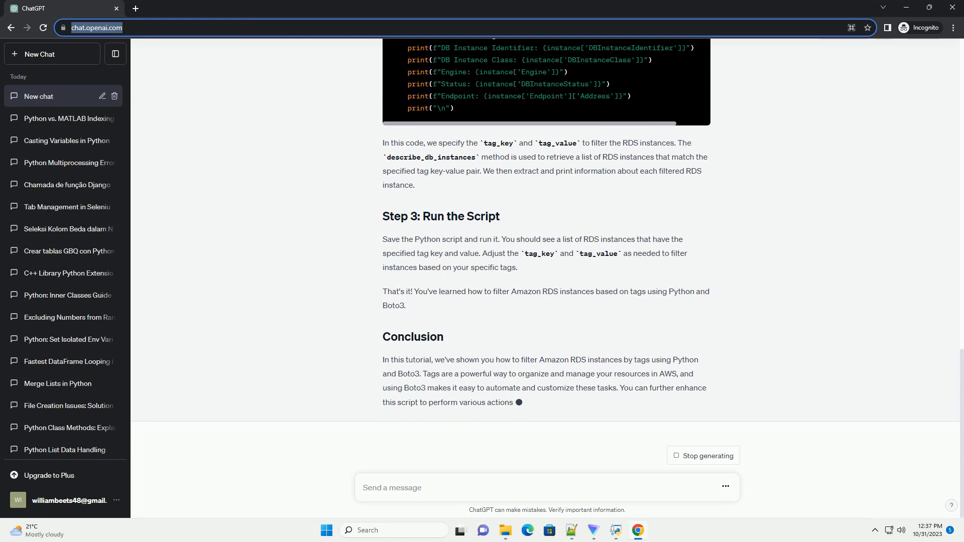